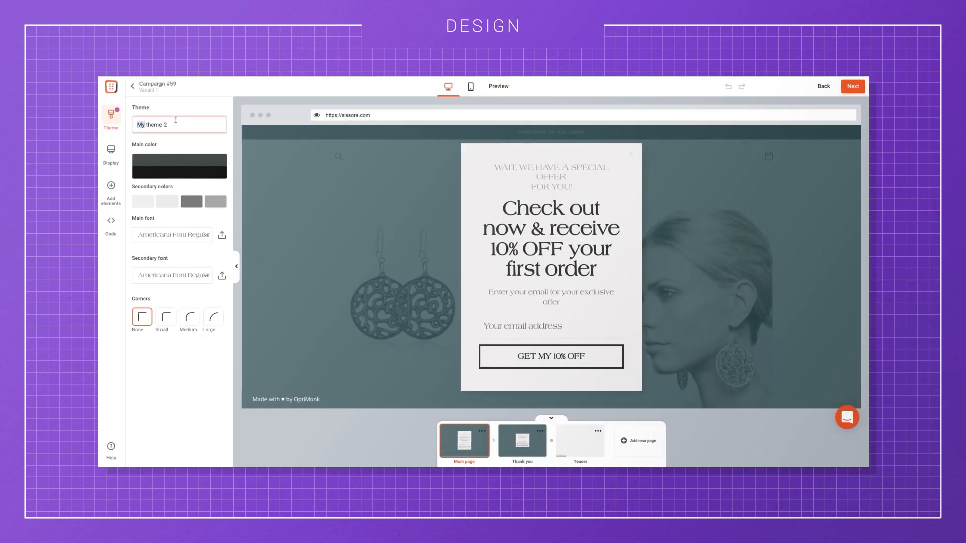
- Name the theme 'Sissora theme' and keep Corners at None after trying a rounded option
{"action": "type", "text": "Sissora"}
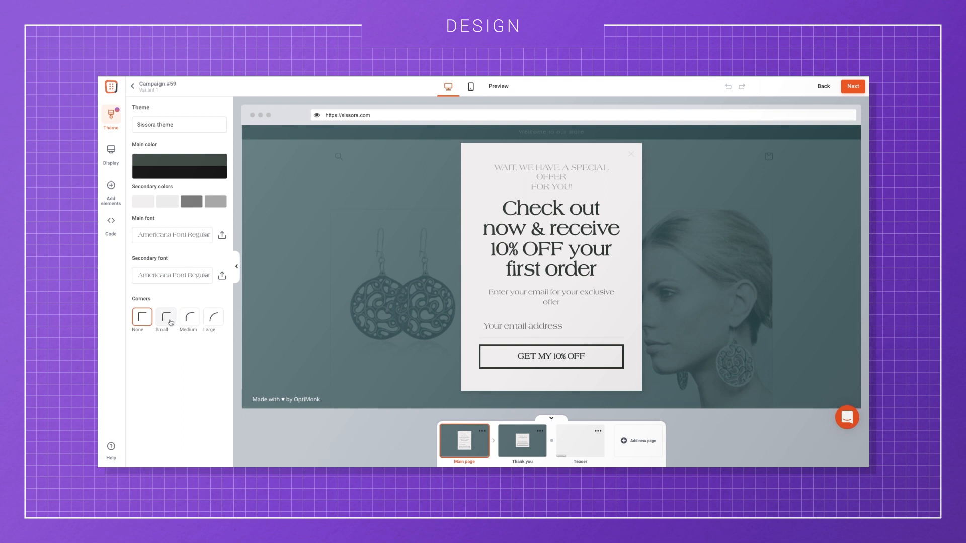
{"action": "left_click", "coordinate": [188, 316]}
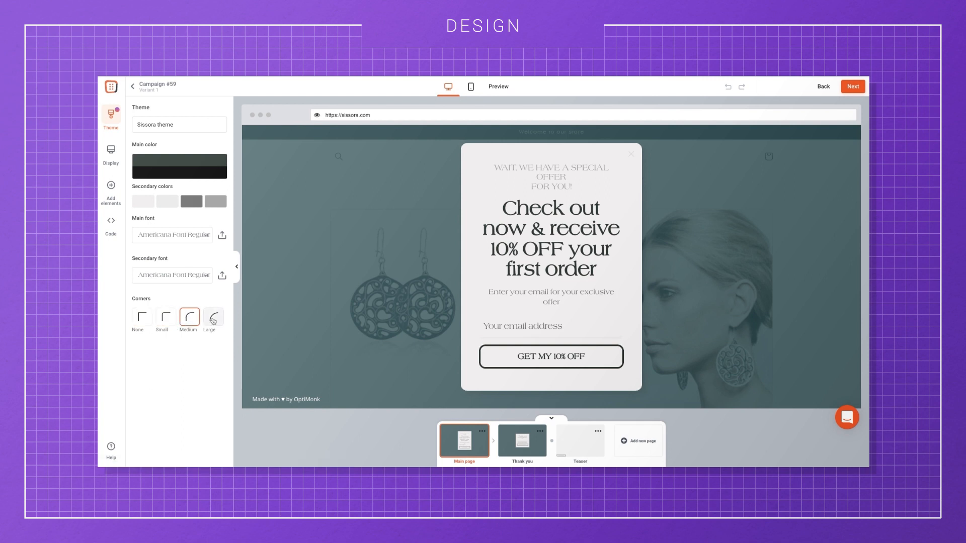
{"action": "left_click", "coordinate": [142, 316]}
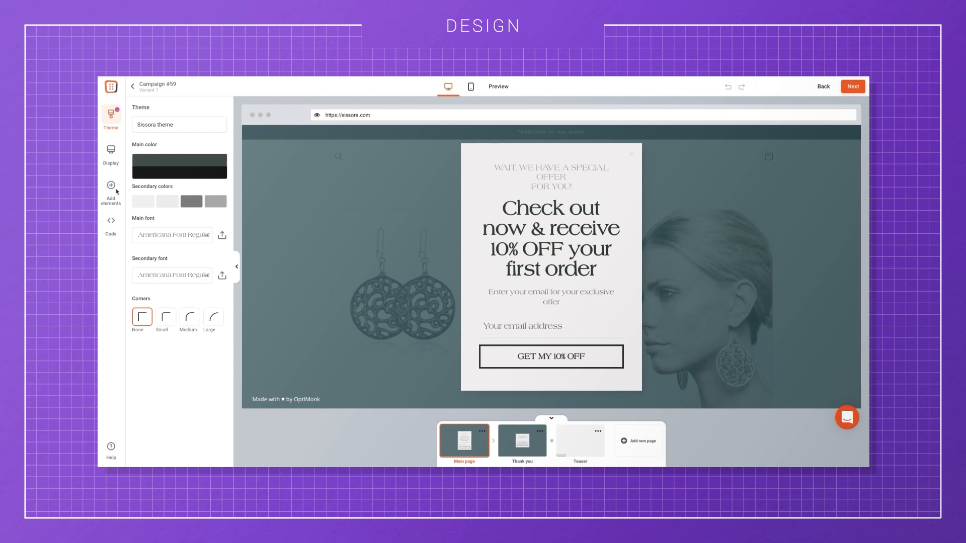
- In Display settings, test the bottom Position preset and return the popup to centre
{"action": "left_click", "coordinate": [110, 151]}
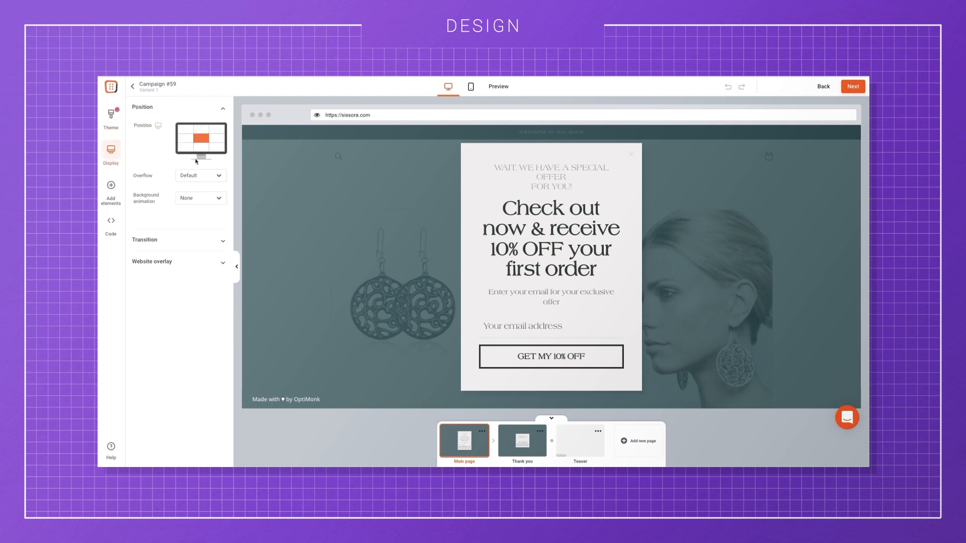
{"action": "left_click", "coordinate": [200, 147]}
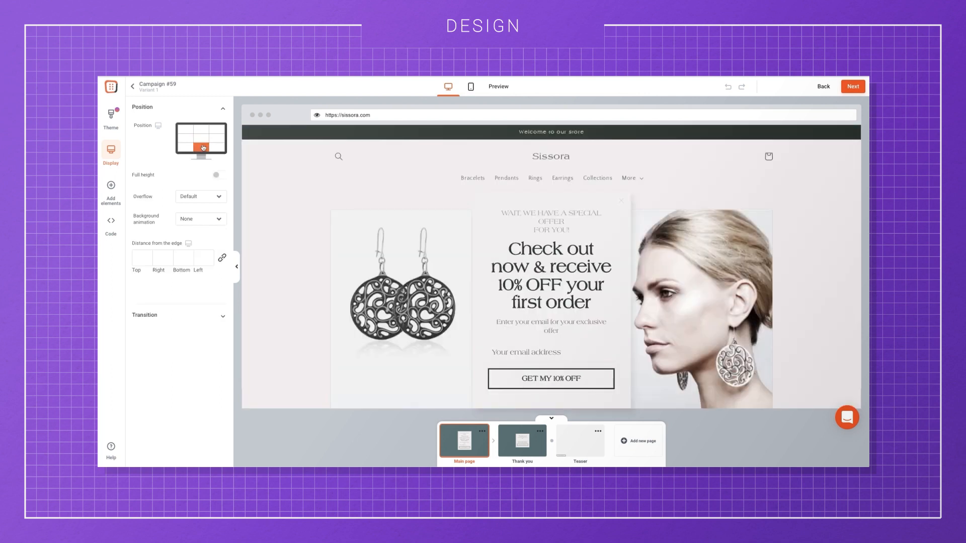
{"action": "left_click", "coordinate": [201, 134]}
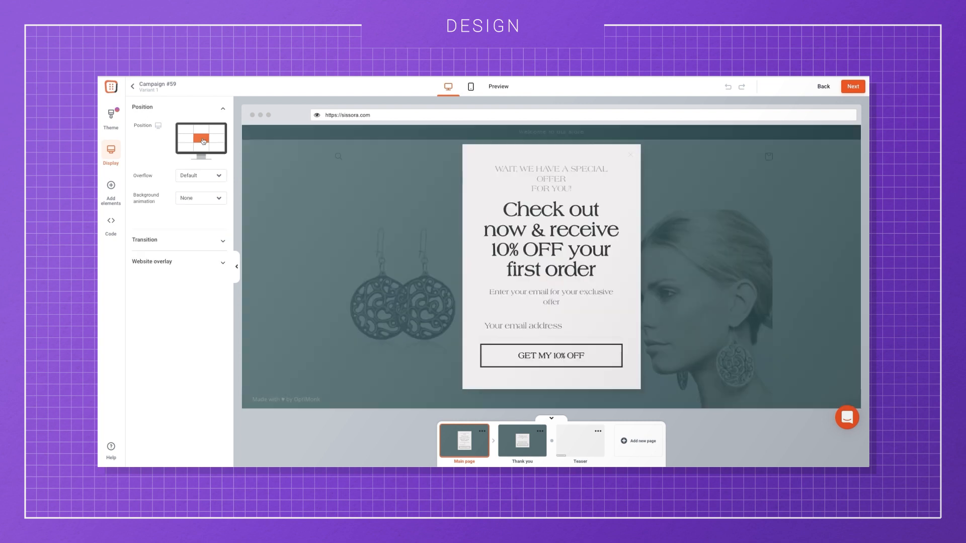
{"action": "left_click", "coordinate": [200, 145]}
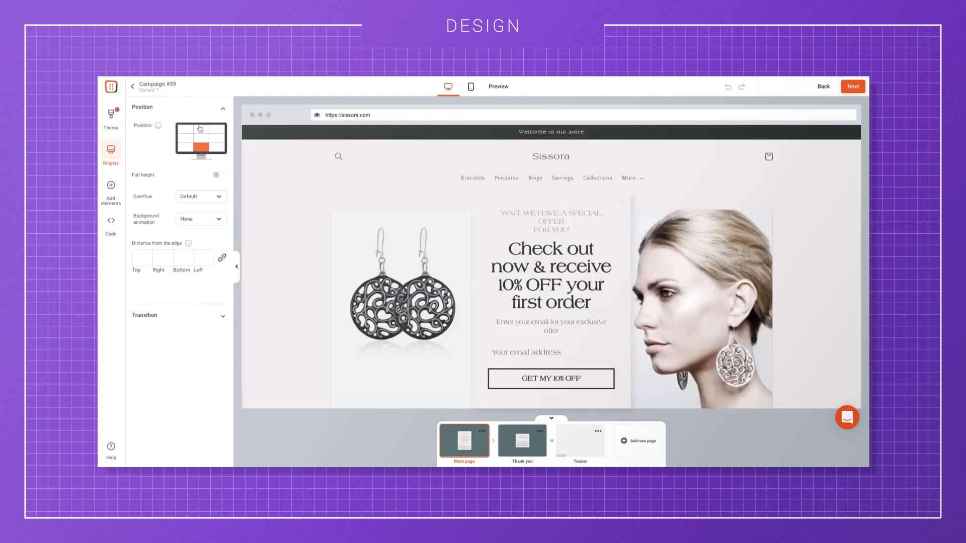
{"action": "left_click", "coordinate": [200, 132]}
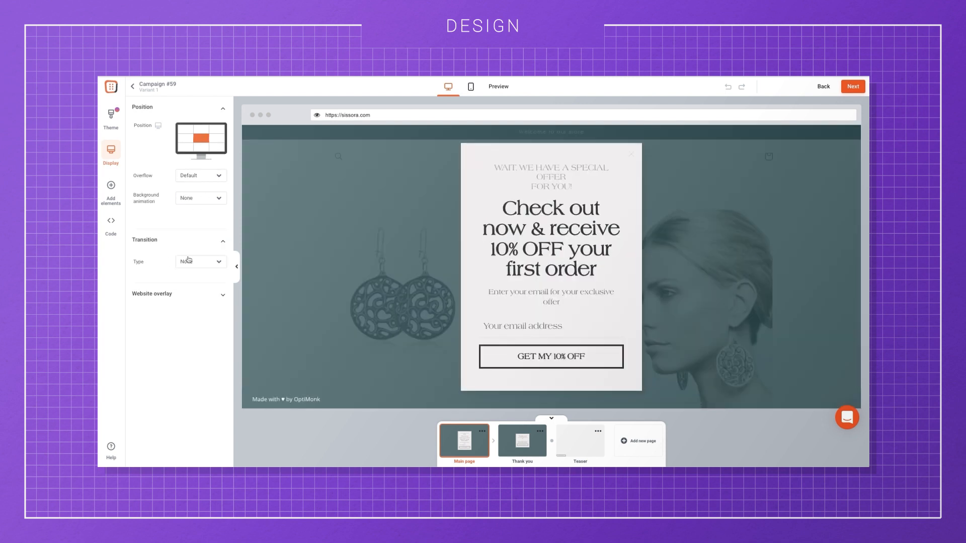
- Set the Transition Type to Zoom and the website overlay to a light grey solid colour
{"action": "left_click", "coordinate": [200, 261]}
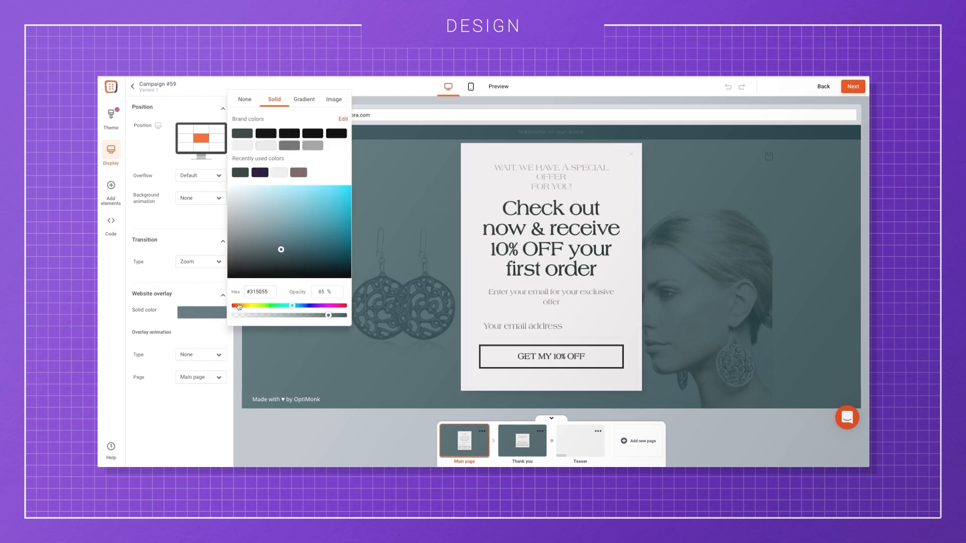
{"action": "left_click", "coordinate": [274, 249]}
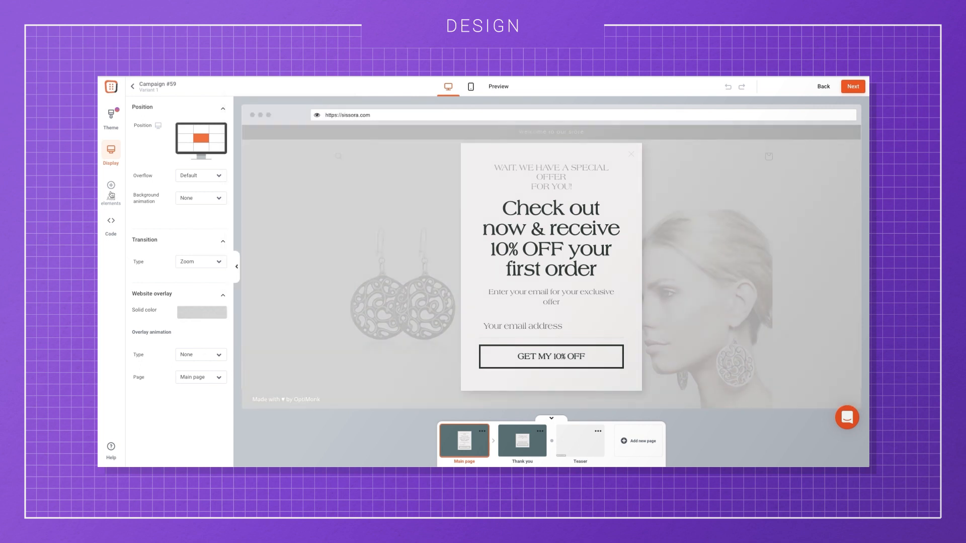
- Drag a new Input element into the popup below the email field
{"action": "left_click", "coordinate": [111, 186]}
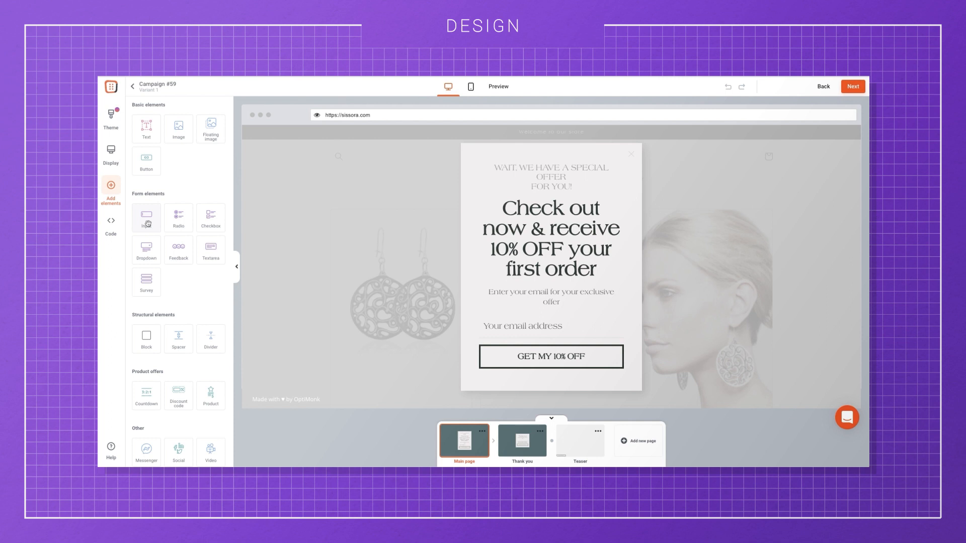
{"action": "left_click_drag", "start_coordinate": [147, 217], "coordinate": [525, 308]}
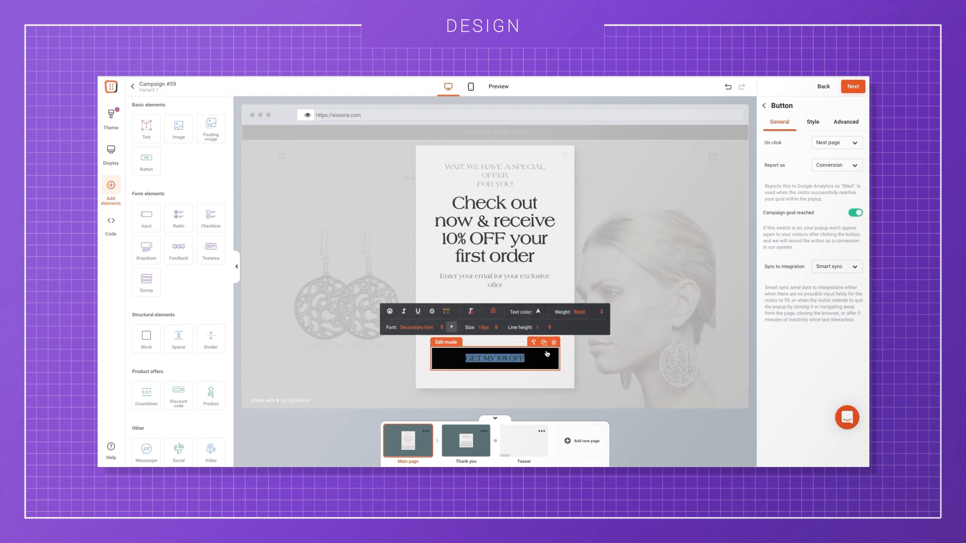
- Bring up the button's Style settings and its Background fill colour choices
{"action": "left_click", "coordinate": [812, 122]}
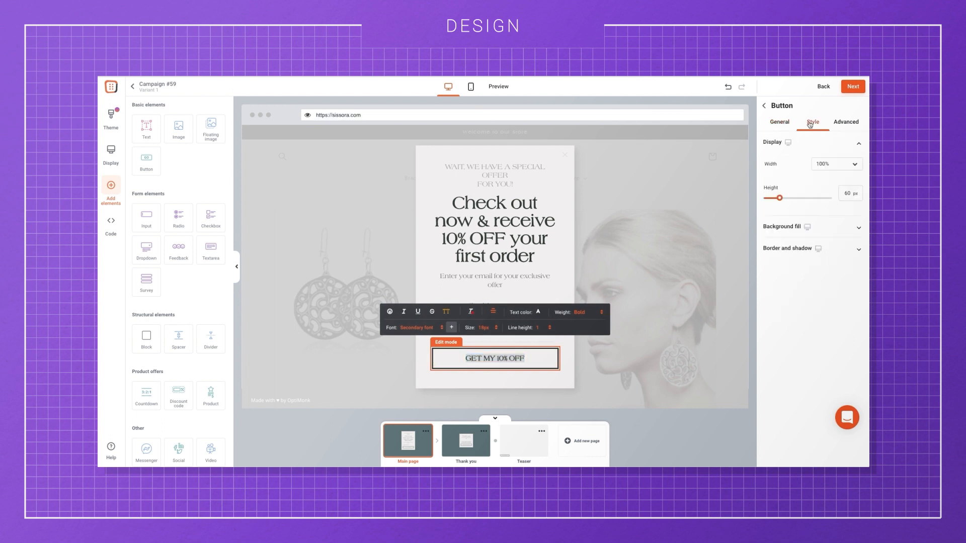
{"action": "left_click", "coordinate": [811, 227]}
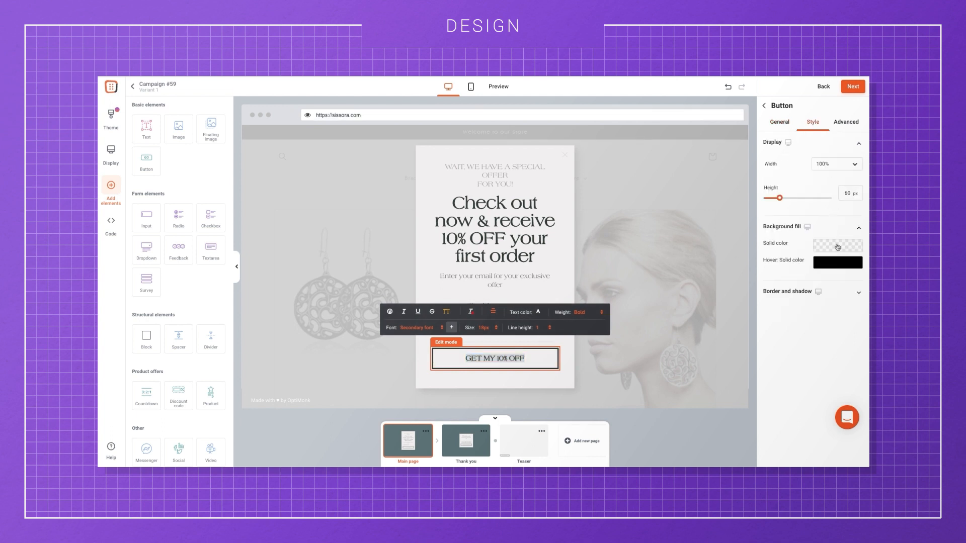
{"action": "left_click", "coordinate": [837, 246]}
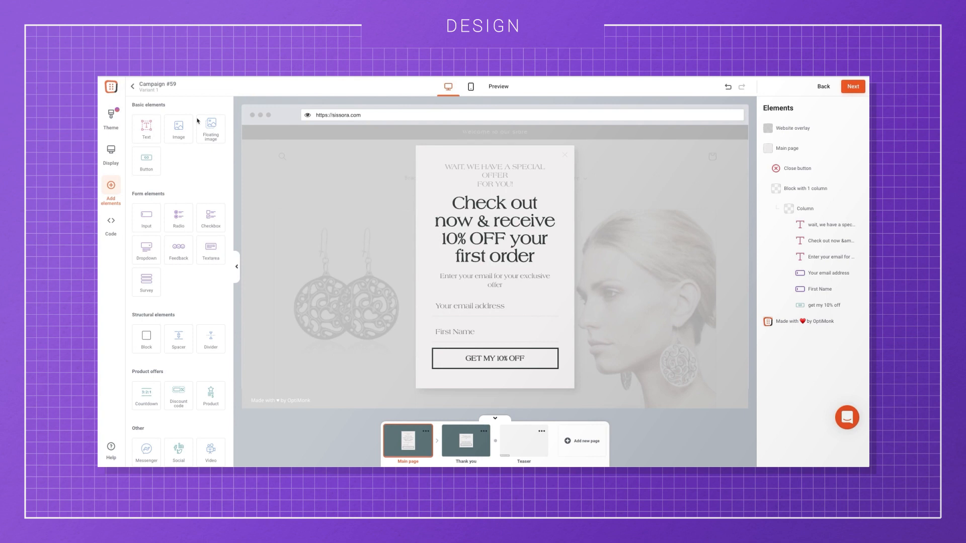
{"action": "mouse_move", "coordinate": [159, 283]}
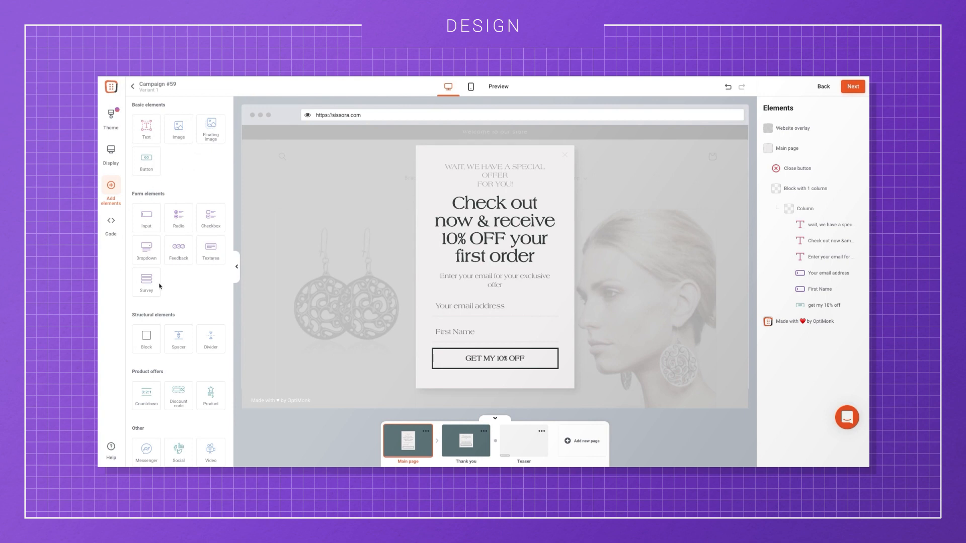
{"action": "mouse_move", "coordinate": [186, 321]}
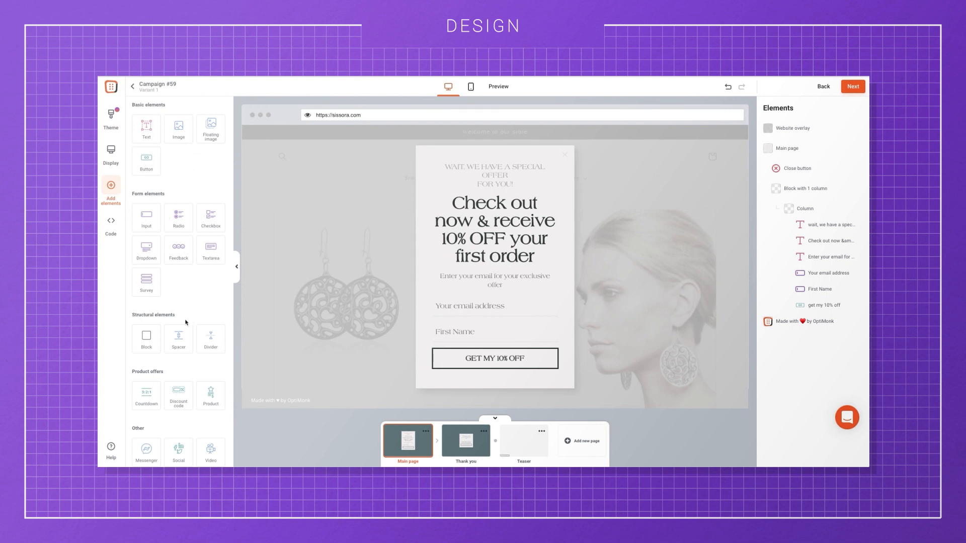
{"action": "mouse_move", "coordinate": [217, 414]}
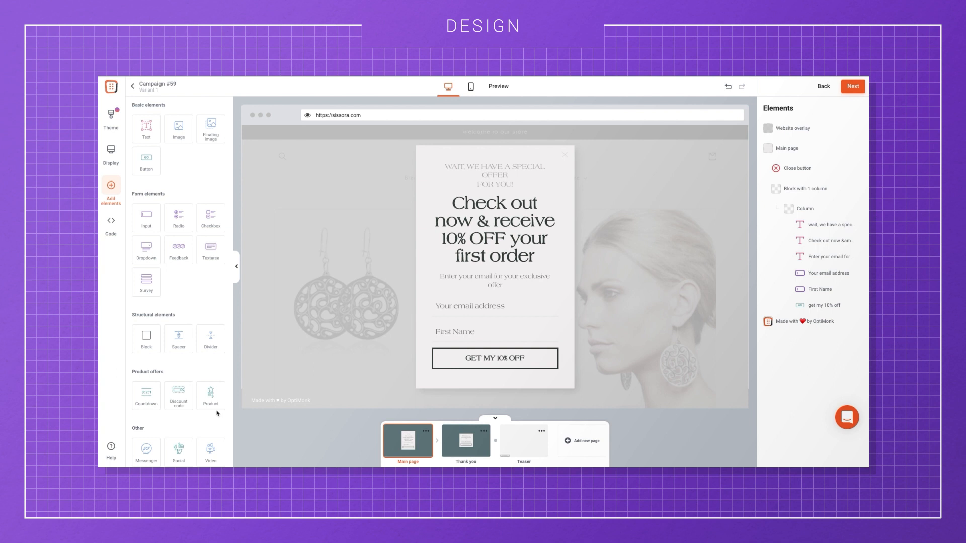
- Set the new input's placeholder to 'Phone number' and review the Type dropdown options
{"action": "left_click", "coordinate": [469, 332]}
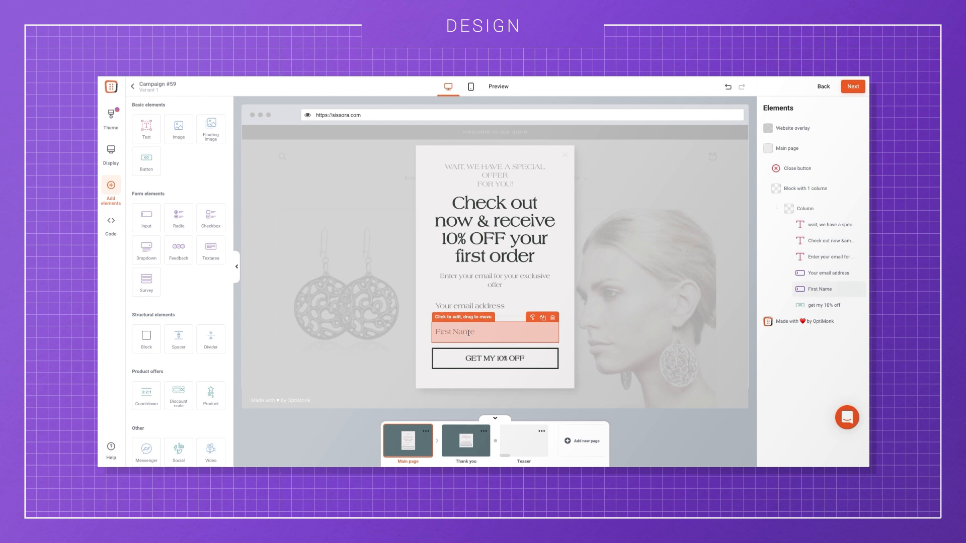
{"action": "left_click", "coordinate": [495, 332]}
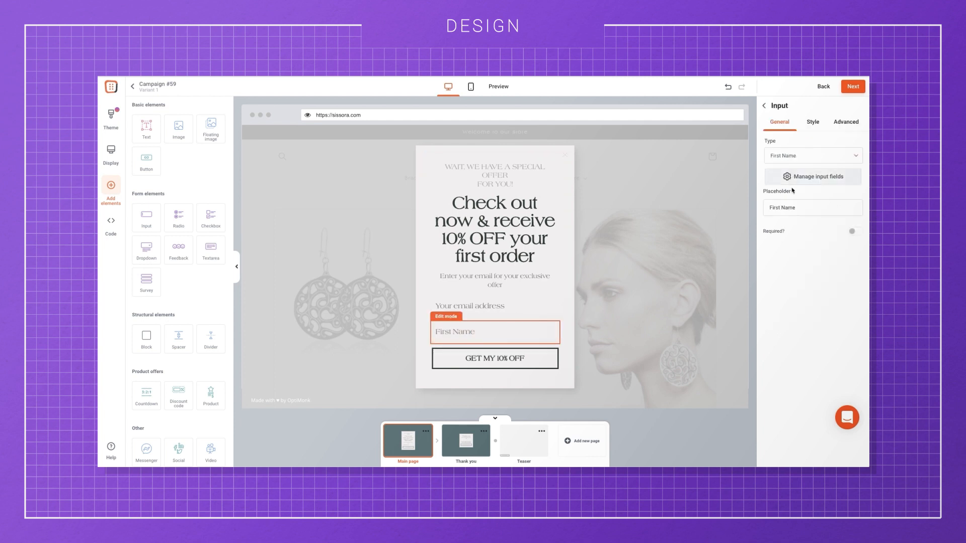
{"action": "type", "text": "Phone number"}
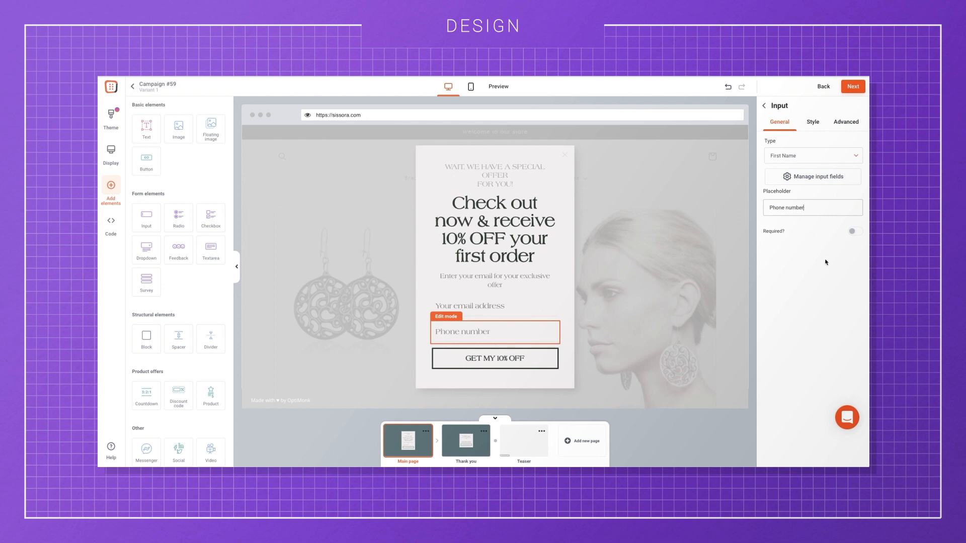
{"action": "left_click", "coordinate": [812, 155]}
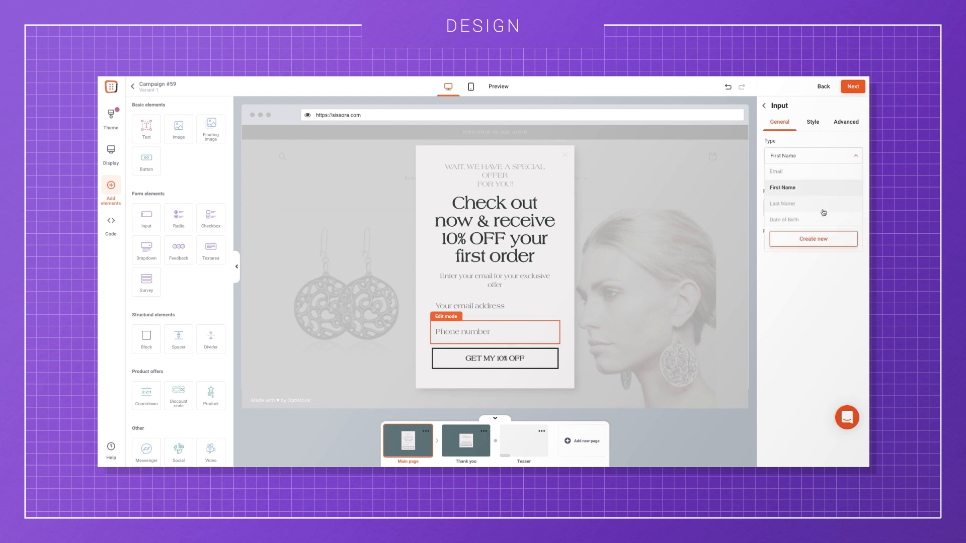
{"action": "left_click", "coordinate": [783, 187]}
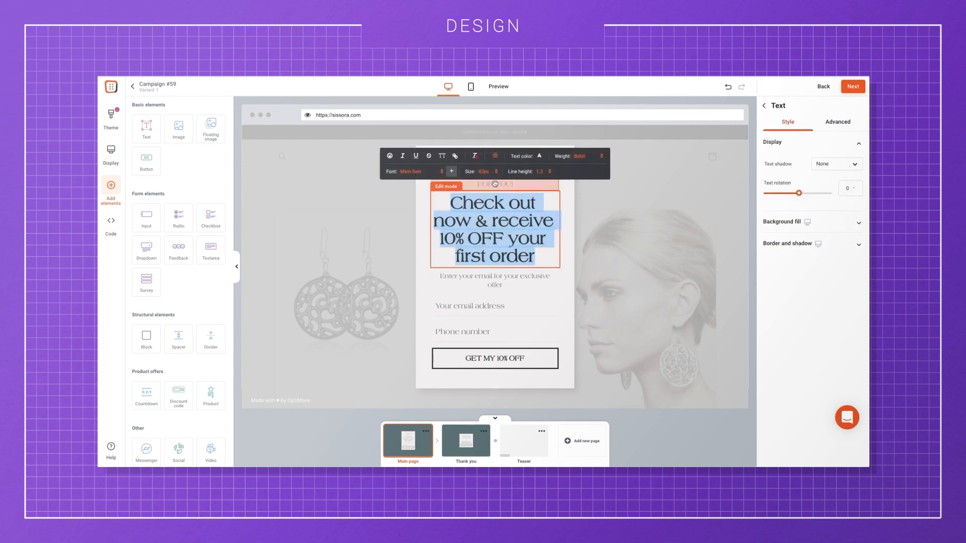
- Pick a smaller px font size for the headline, then bring up the Code editor
{"action": "left_click", "coordinate": [499, 171]}
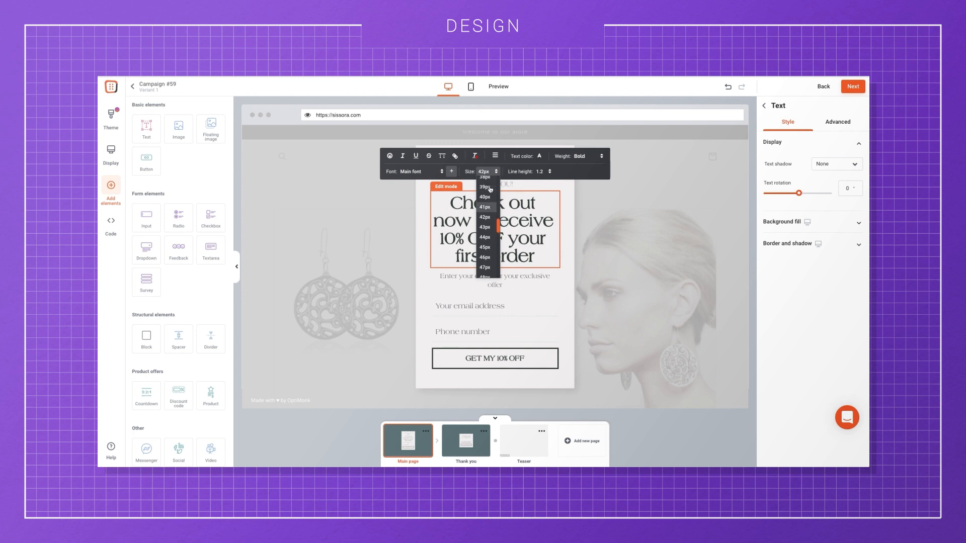
{"action": "left_click", "coordinate": [485, 187]}
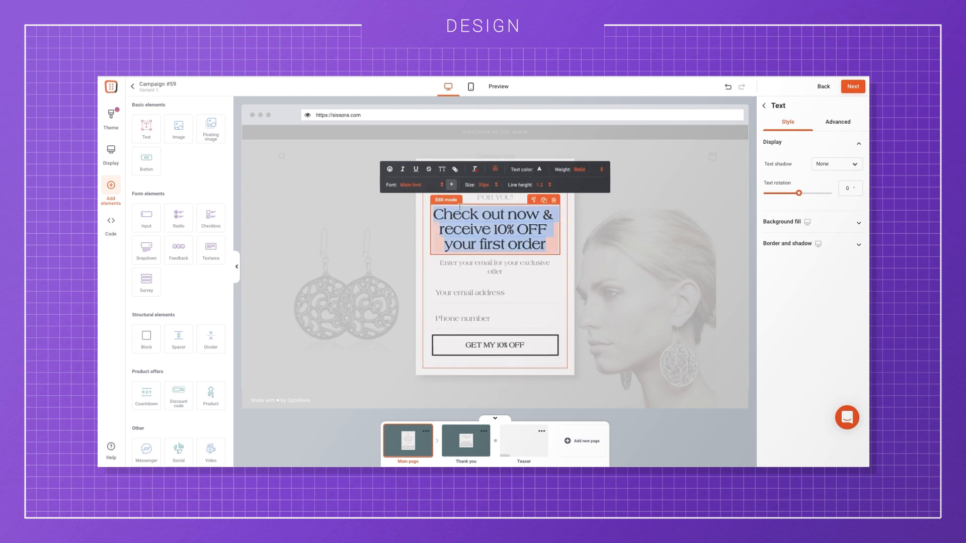
{"action": "left_click", "coordinate": [421, 185]}
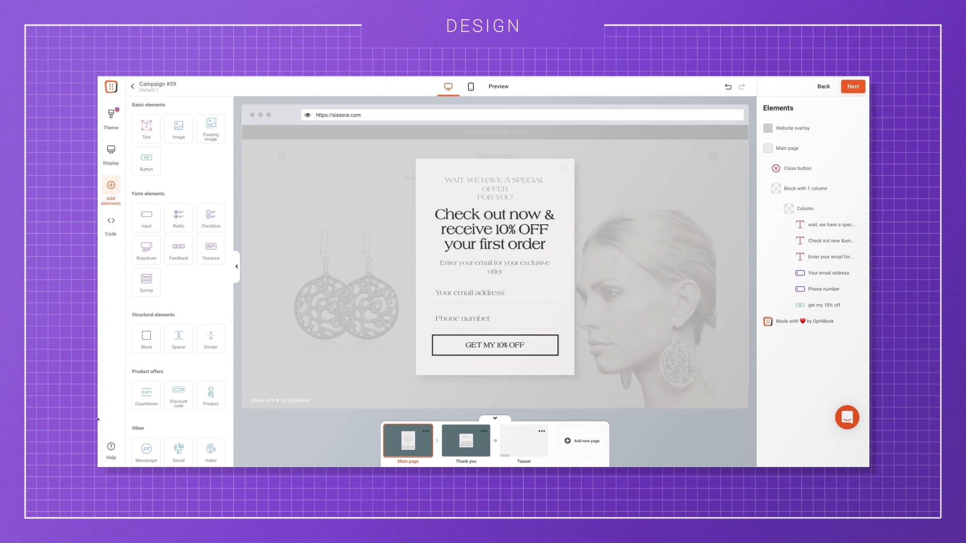
{"action": "left_click", "coordinate": [111, 221]}
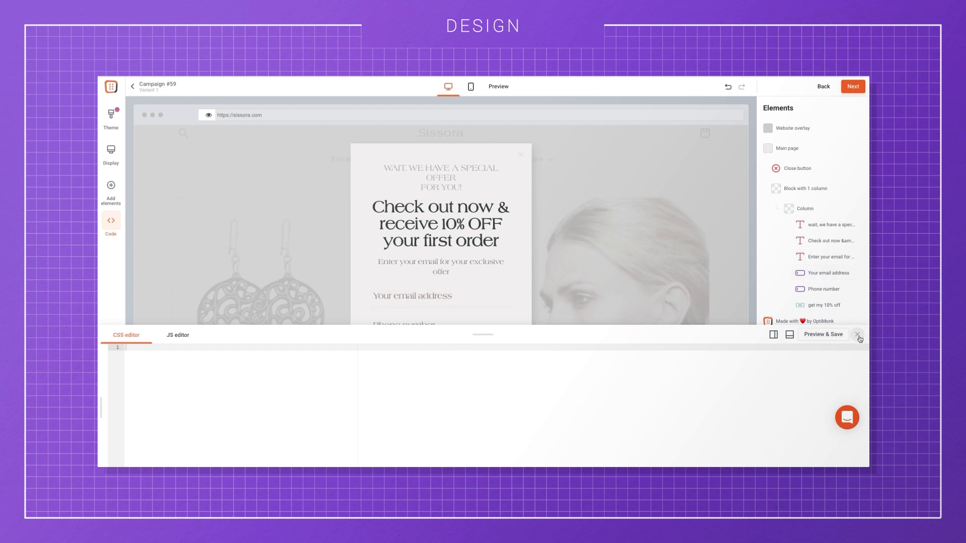
- Close the CSS/JS editor without adding any code
{"action": "left_click", "coordinate": [858, 335]}
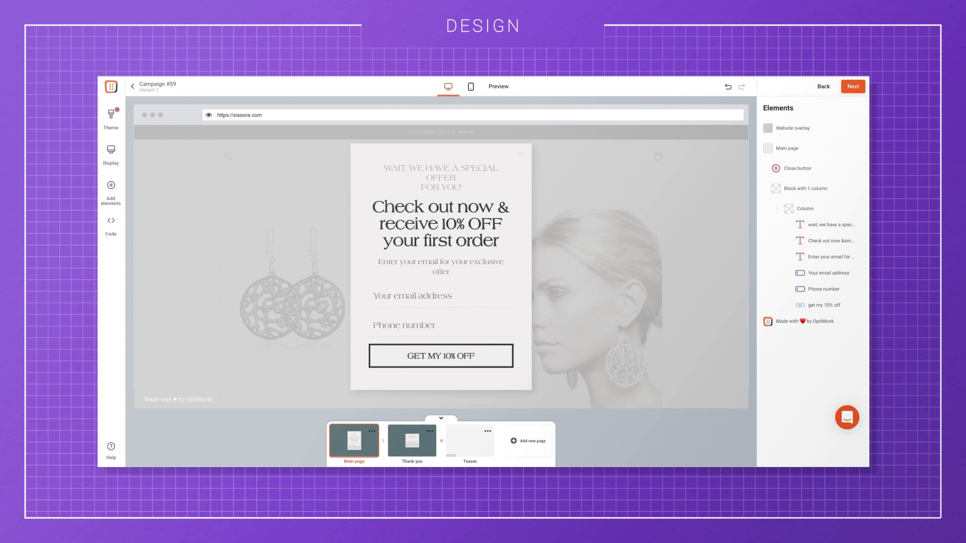
{"action": "mouse_move", "coordinate": [334, 246]}
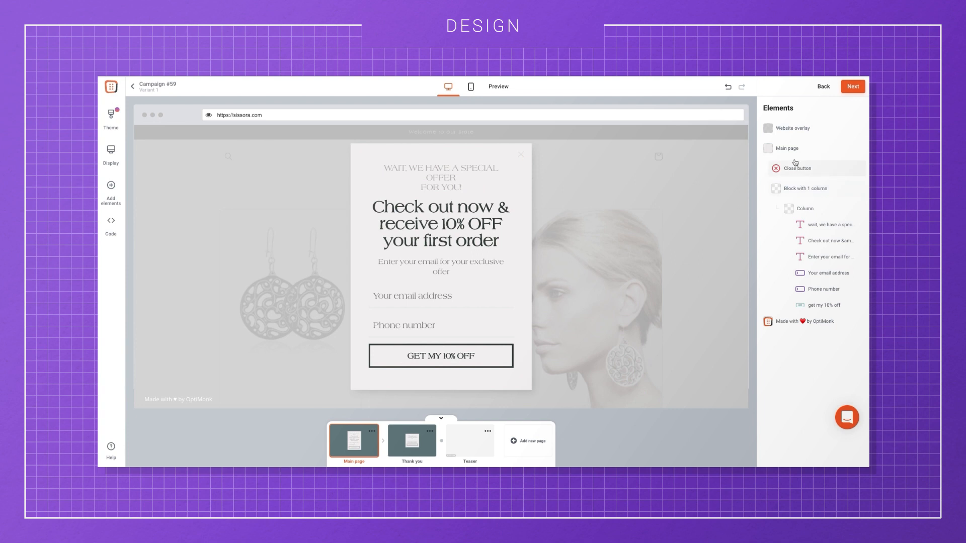
- Adjust the main page width, switch off theme rounding and enter a 10 px corner radius
{"action": "left_click", "coordinate": [786, 148]}
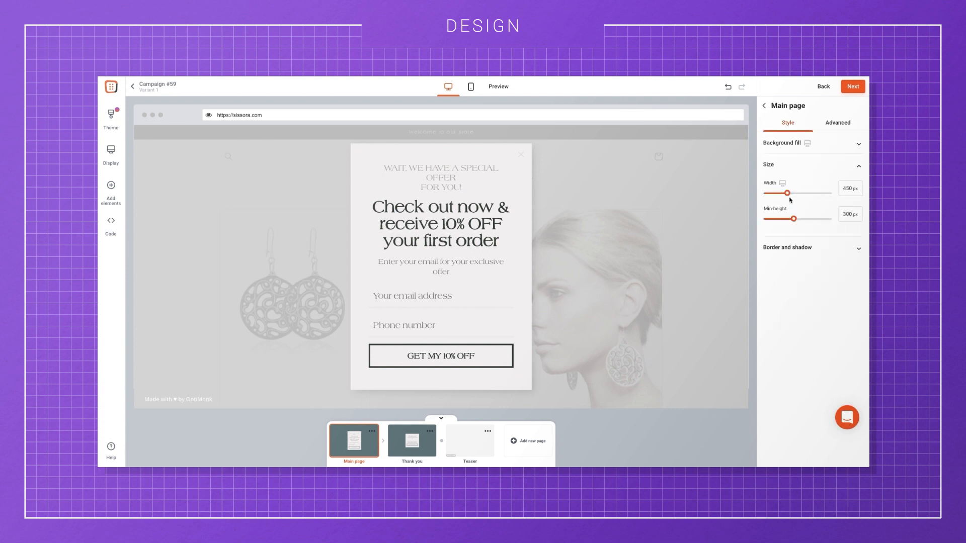
{"action": "left_click_drag", "start_coordinate": [786, 193], "coordinate": [785, 193]}
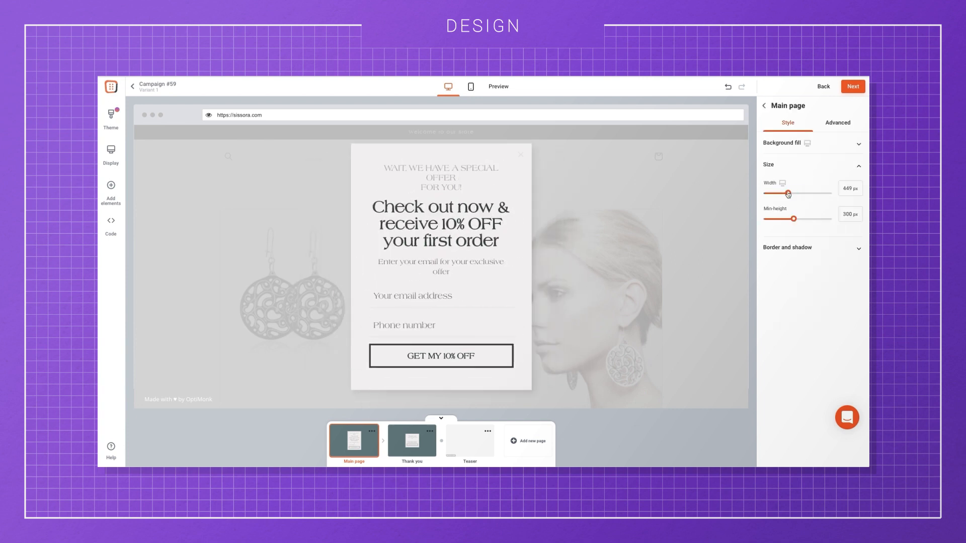
{"action": "left_click", "coordinate": [786, 247]}
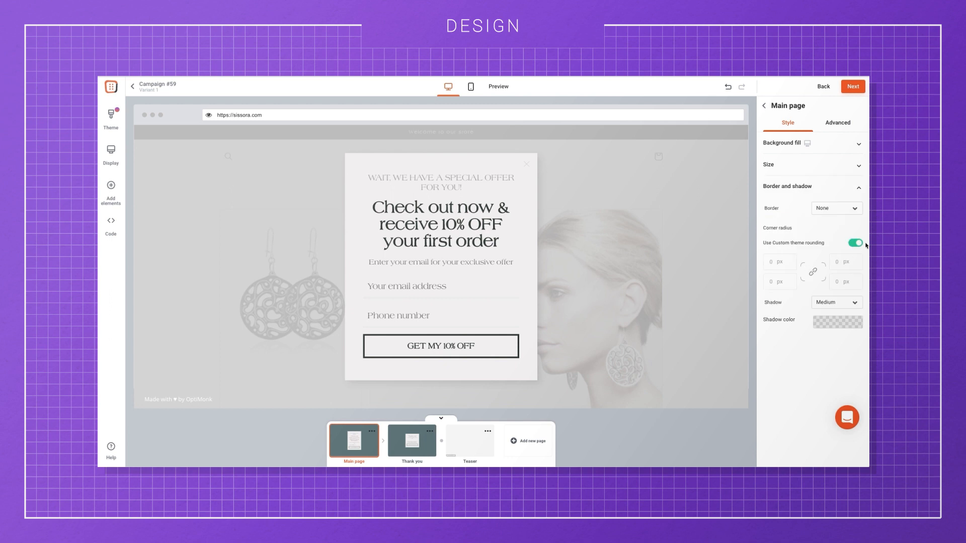
{"action": "left_click", "coordinate": [855, 242]}
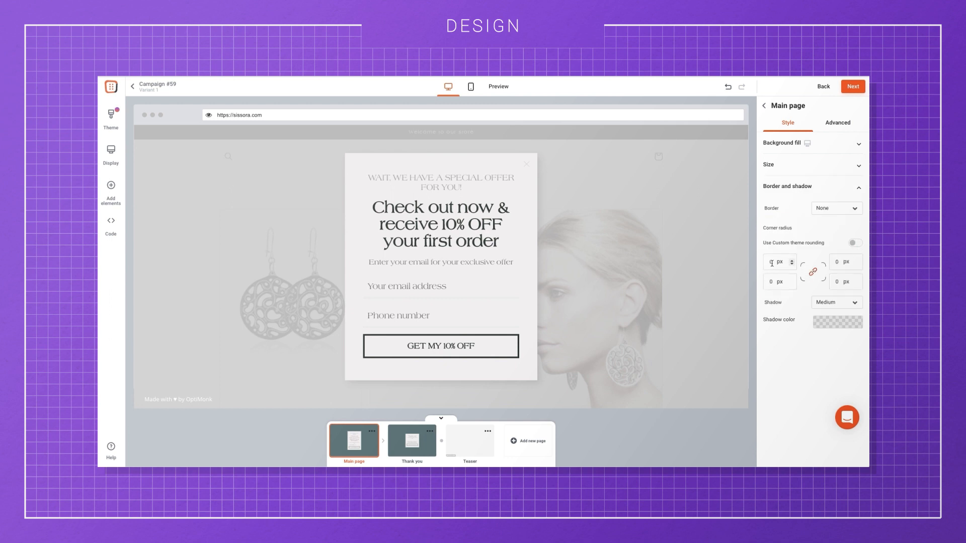
{"action": "type", "text": "10"}
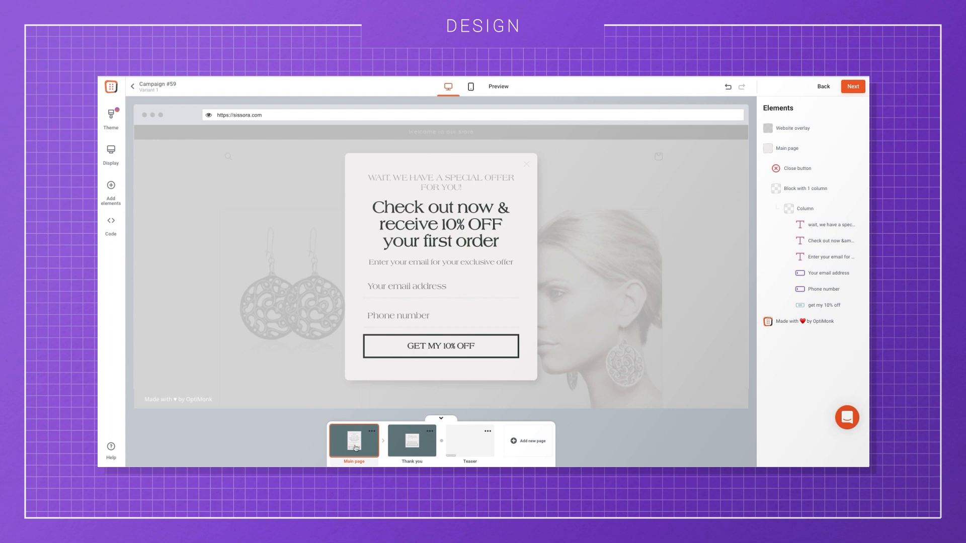
- Go to the Teaser page and select the GET YOUR 10% OFF teaser
{"action": "left_click", "coordinate": [411, 440]}
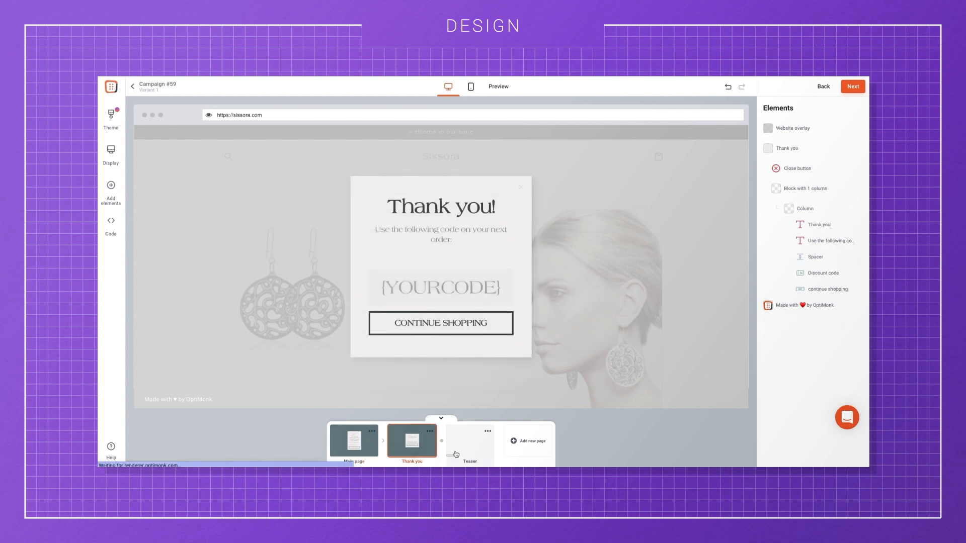
{"action": "left_click", "coordinate": [469, 441]}
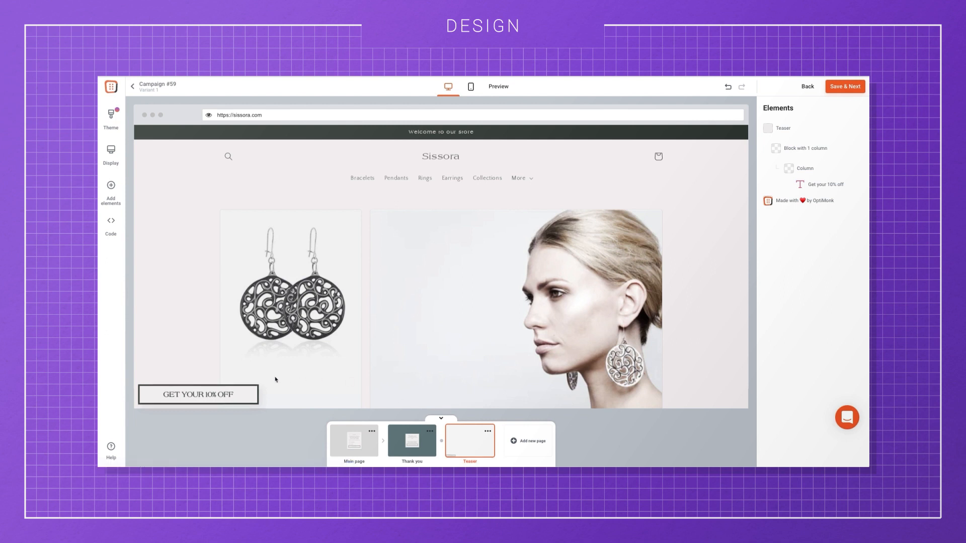
{"action": "left_click", "coordinate": [197, 394]}
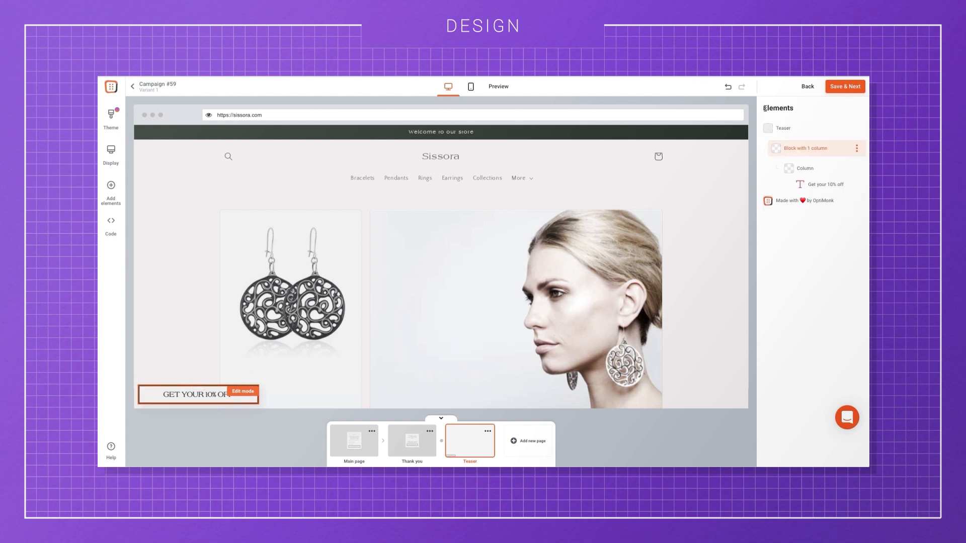
{"action": "mouse_move", "coordinate": [776, 129]}
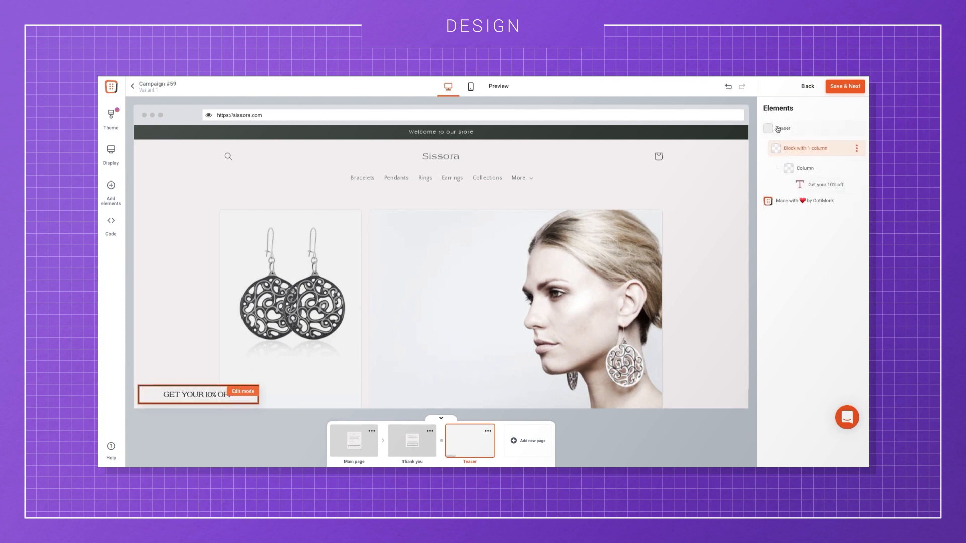
- Toggle off the teaser before display and after close, then return to the main page
{"action": "left_click", "coordinate": [785, 128]}
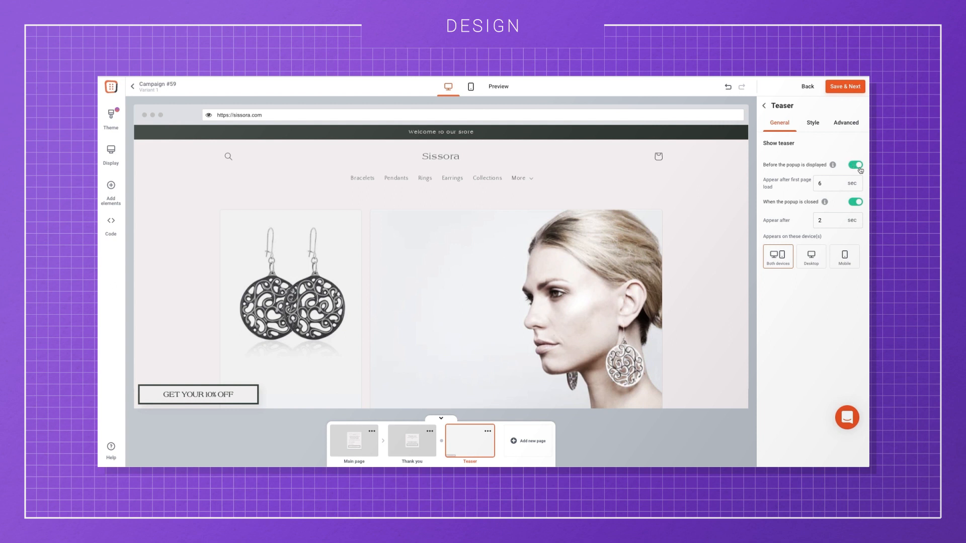
{"action": "left_click", "coordinate": [855, 165]}
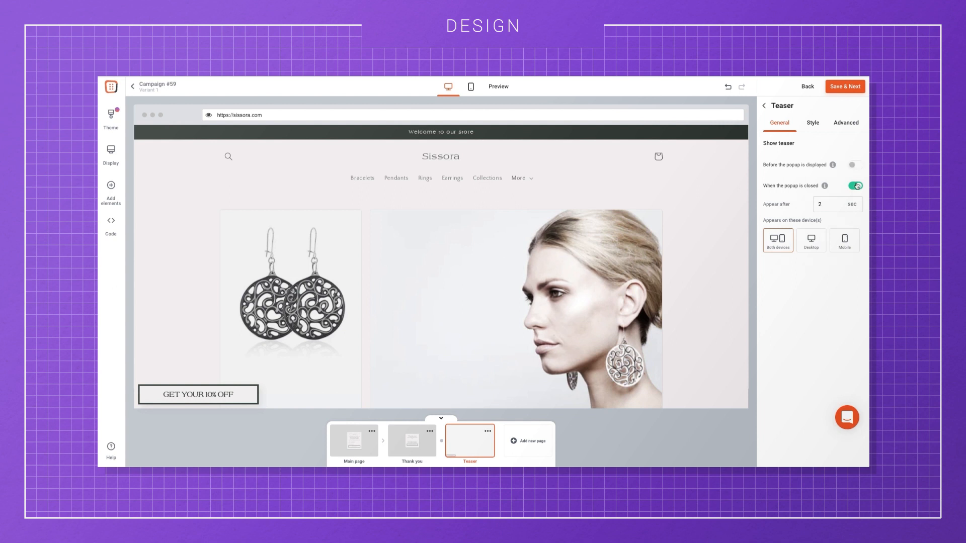
{"action": "left_click", "coordinate": [855, 185]}
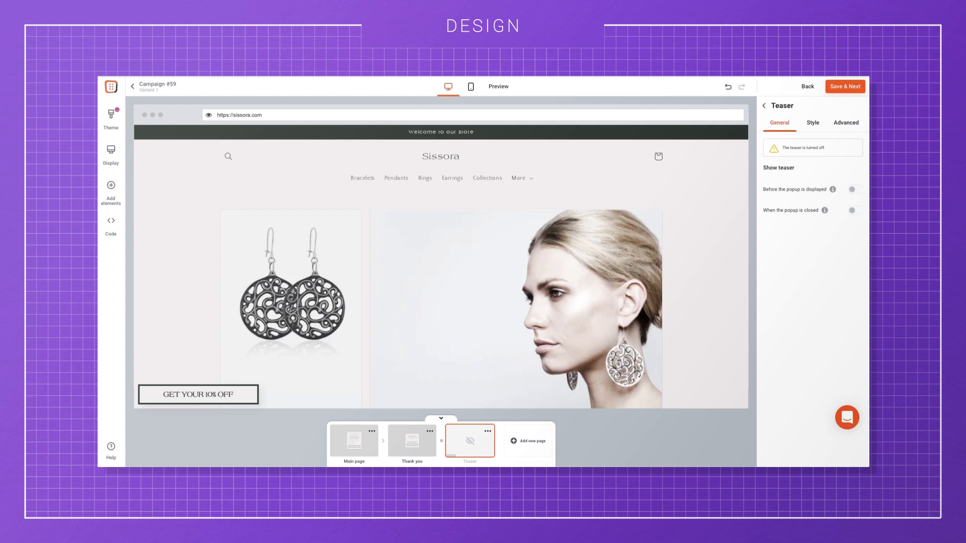
{"action": "left_click", "coordinate": [354, 440]}
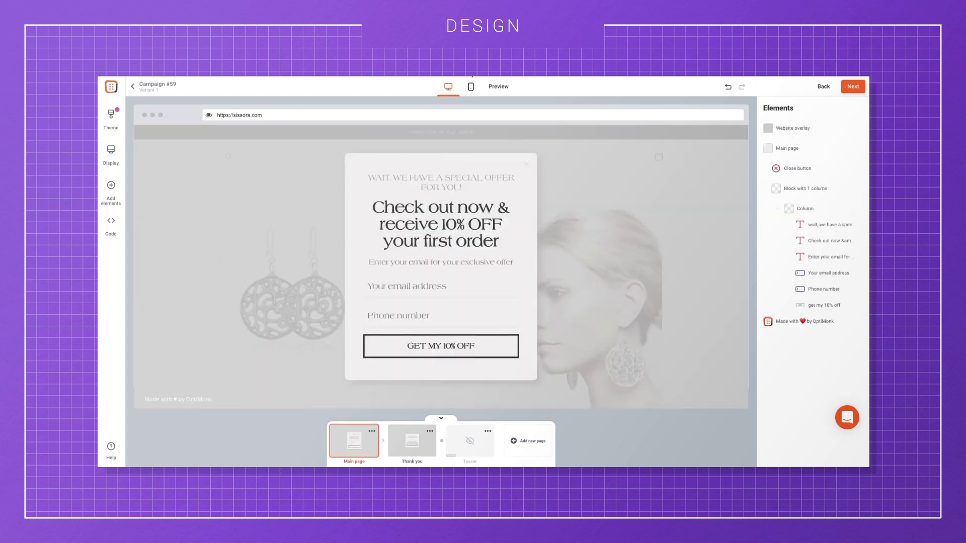
- On the mobile preview, shrink the headline font size to 61%
{"action": "left_click", "coordinate": [471, 87]}
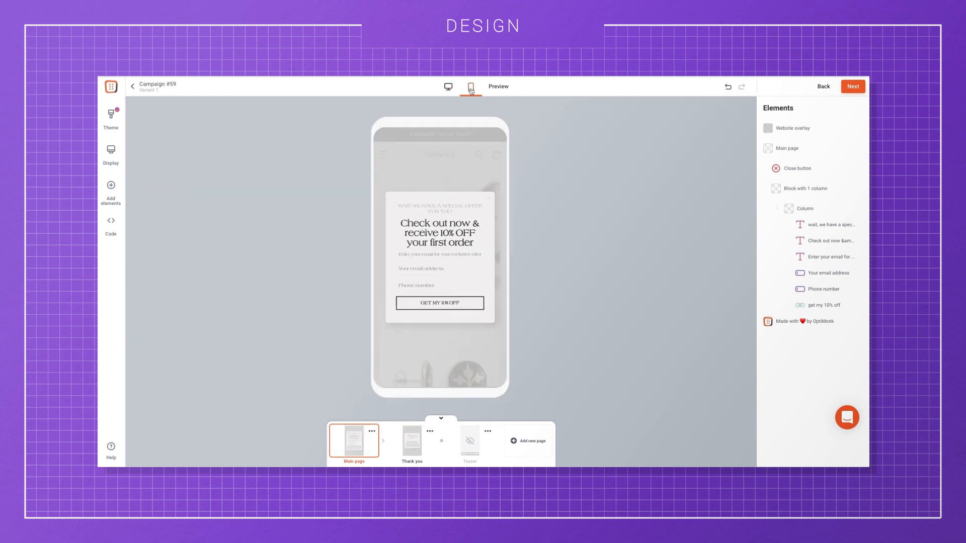
{"action": "left_click", "coordinate": [439, 232]}
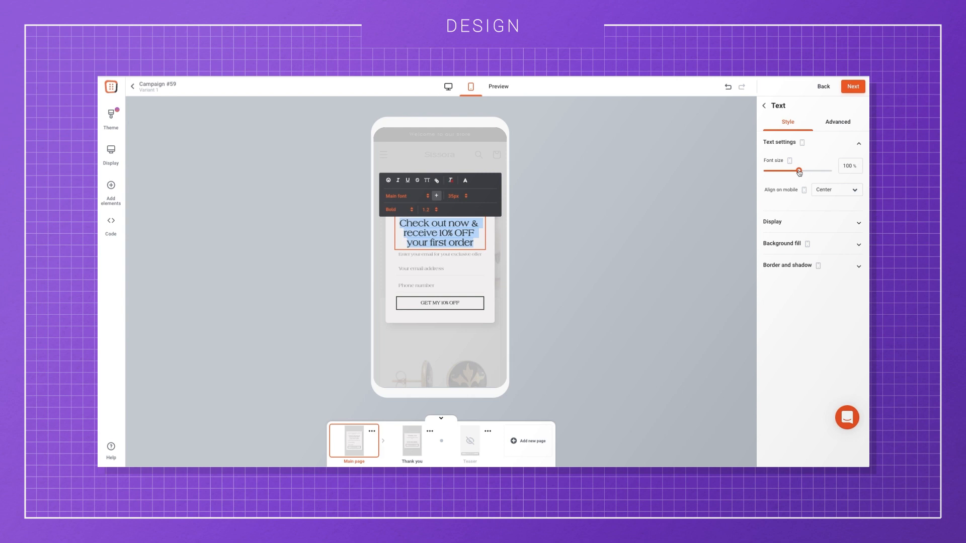
{"action": "left_click_drag", "start_coordinate": [799, 171], "coordinate": [785, 171]}
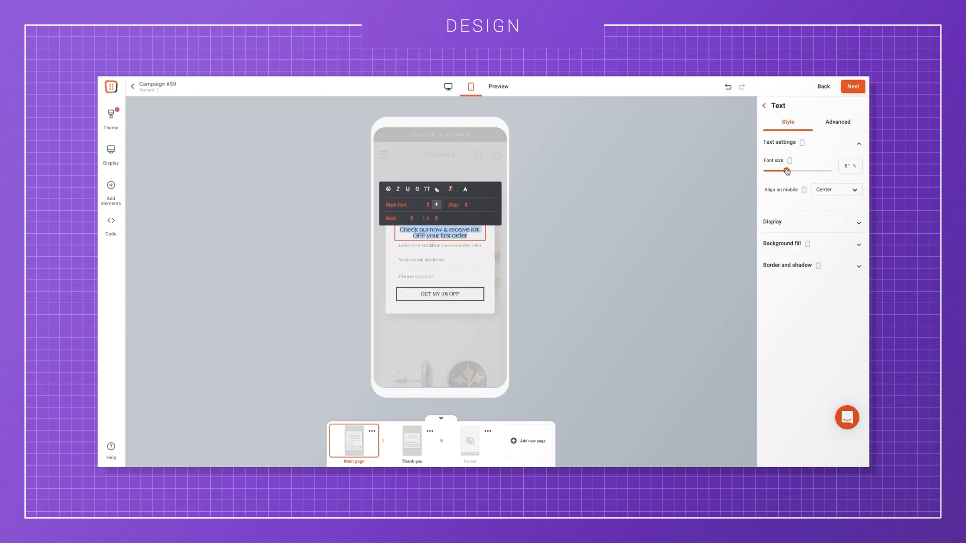
{"action": "left_click", "coordinate": [649, 279]}
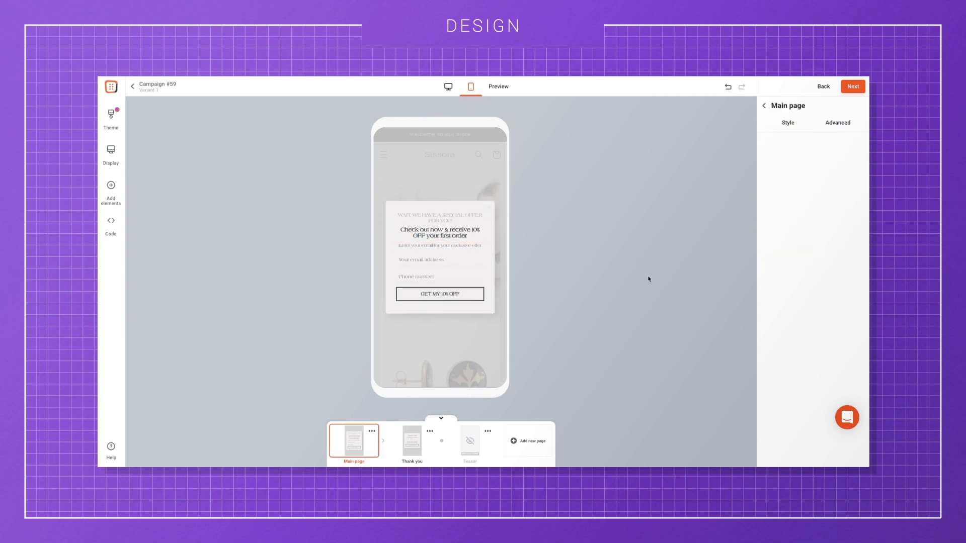